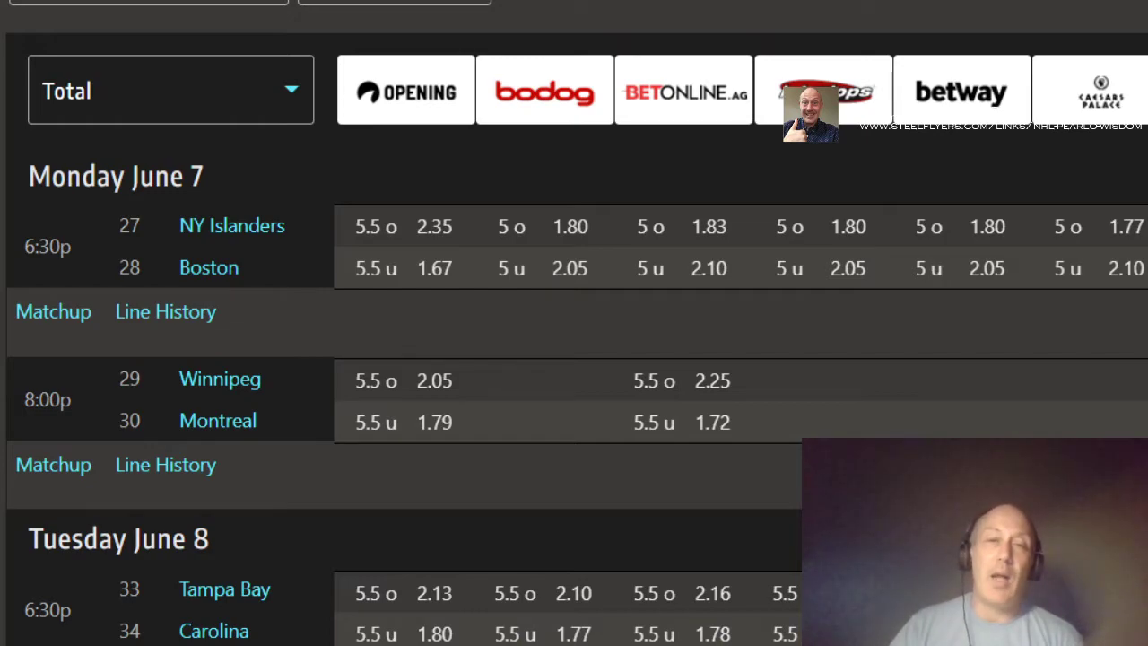
mouse_move(507, 291)
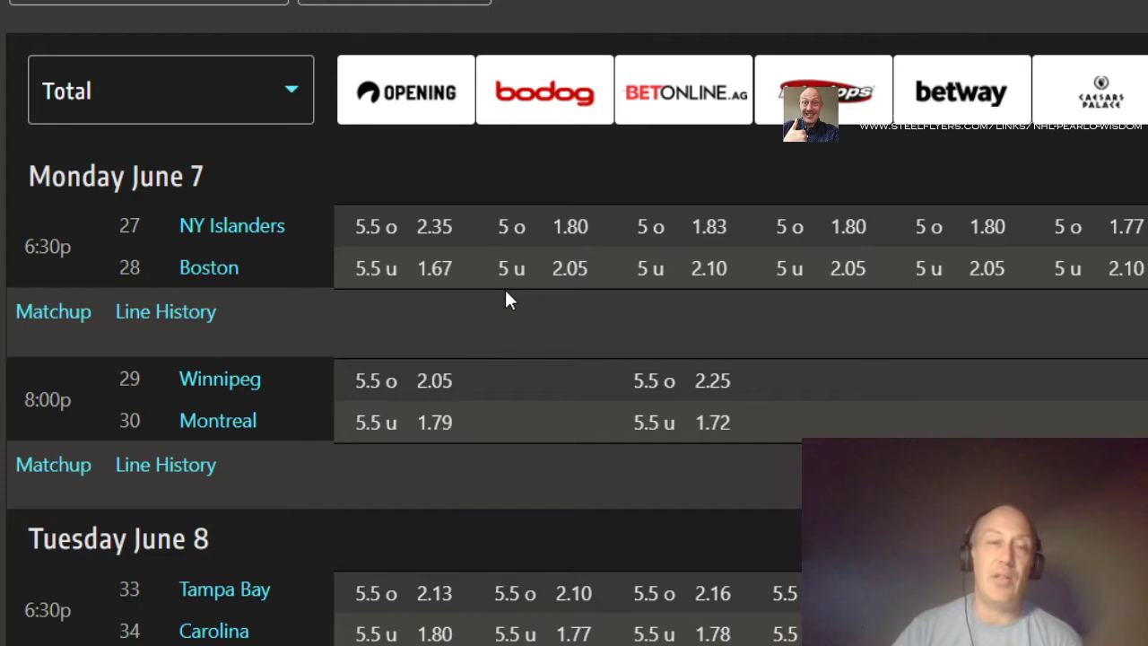
mouse_move(520, 294)
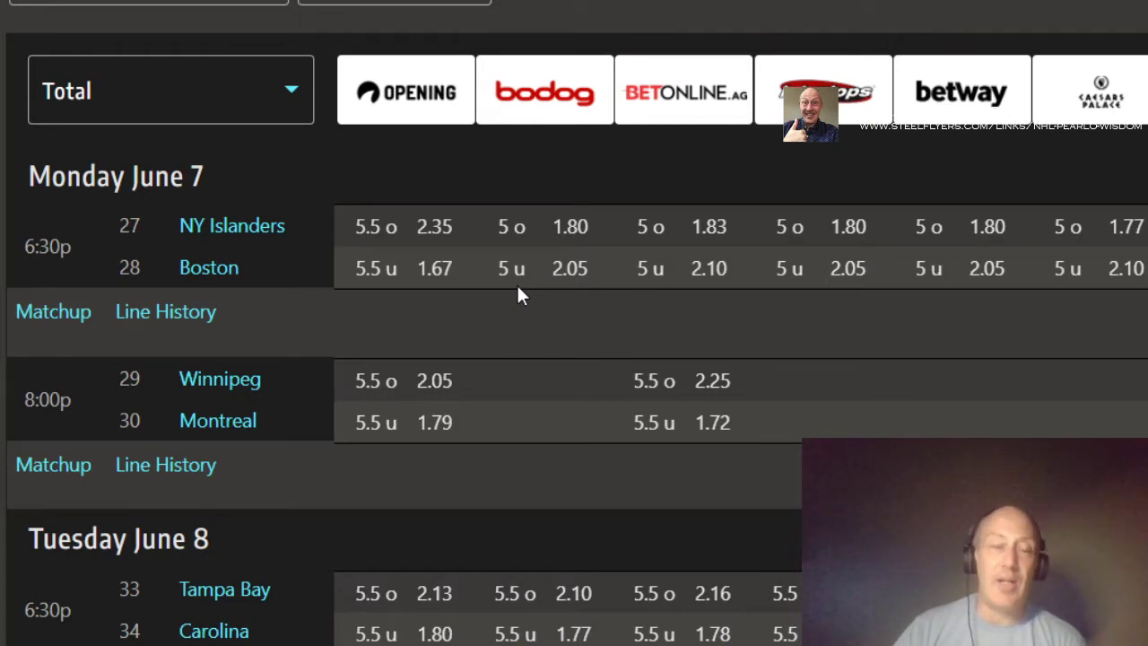
mouse_move(509, 321)
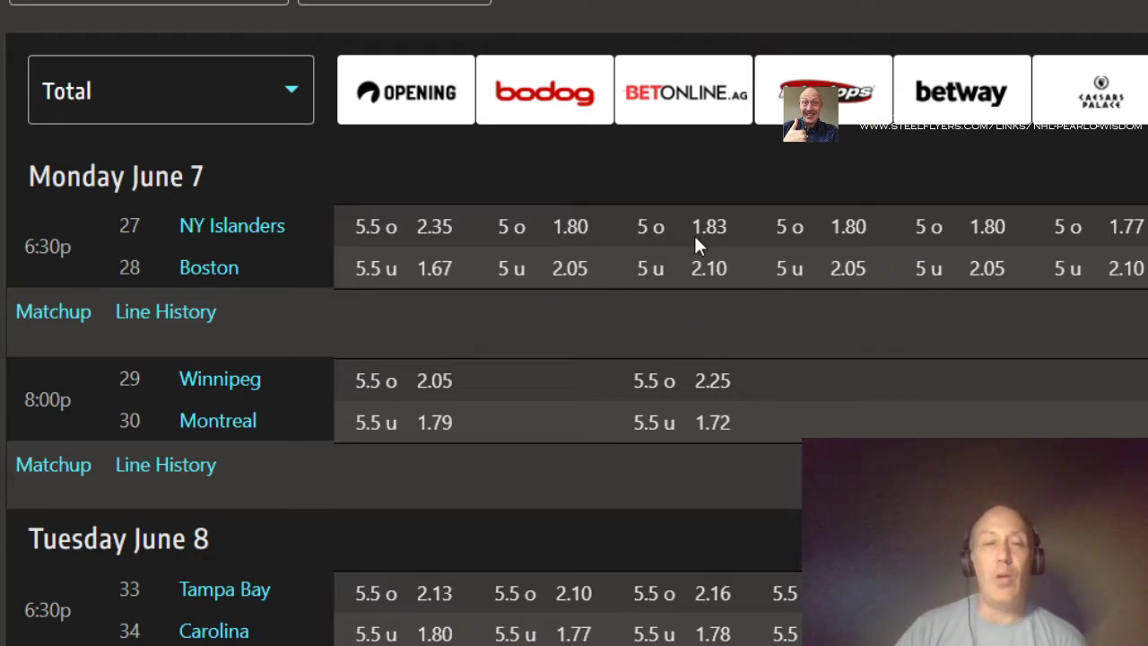
mouse_move(804, 334)
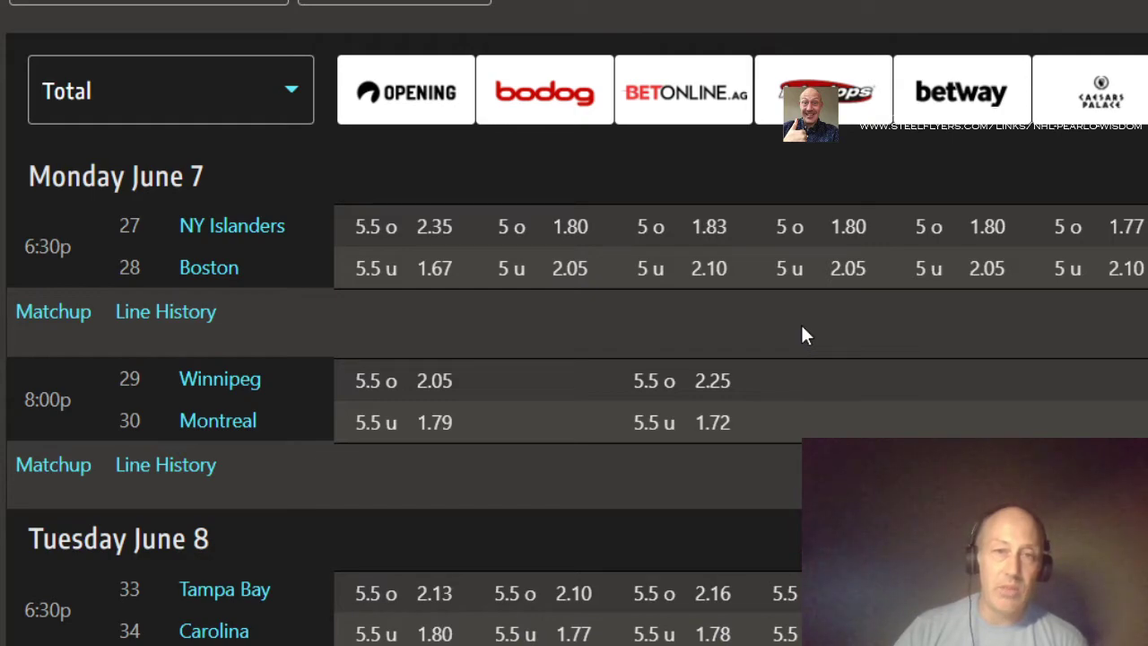
mouse_move(662, 287)
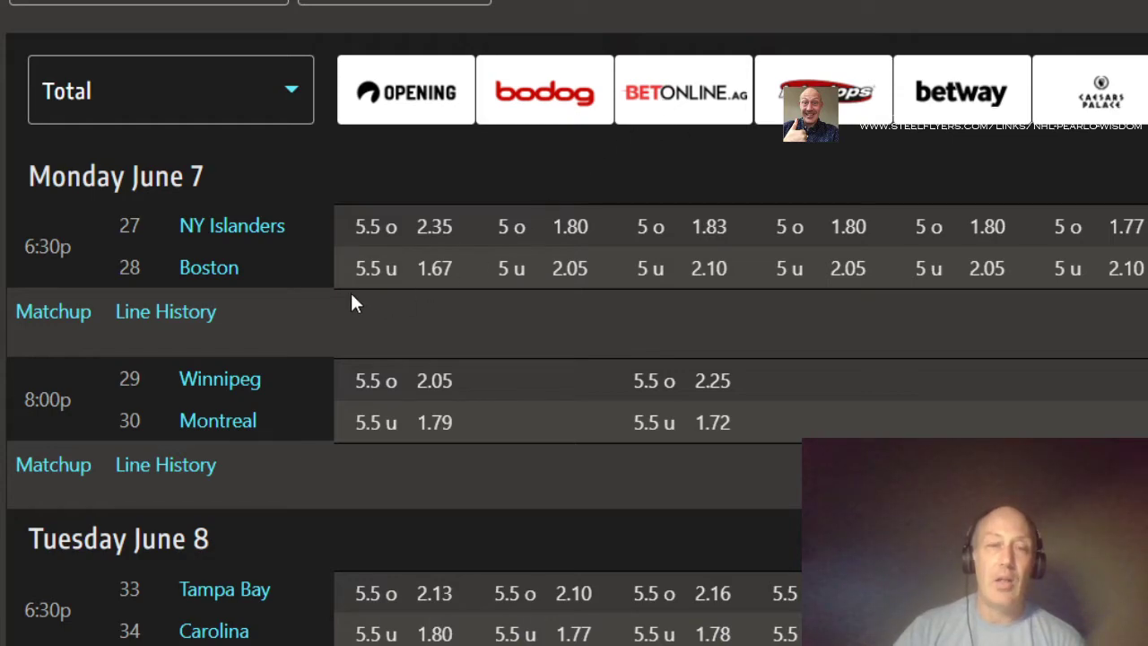
mouse_move(484, 278)
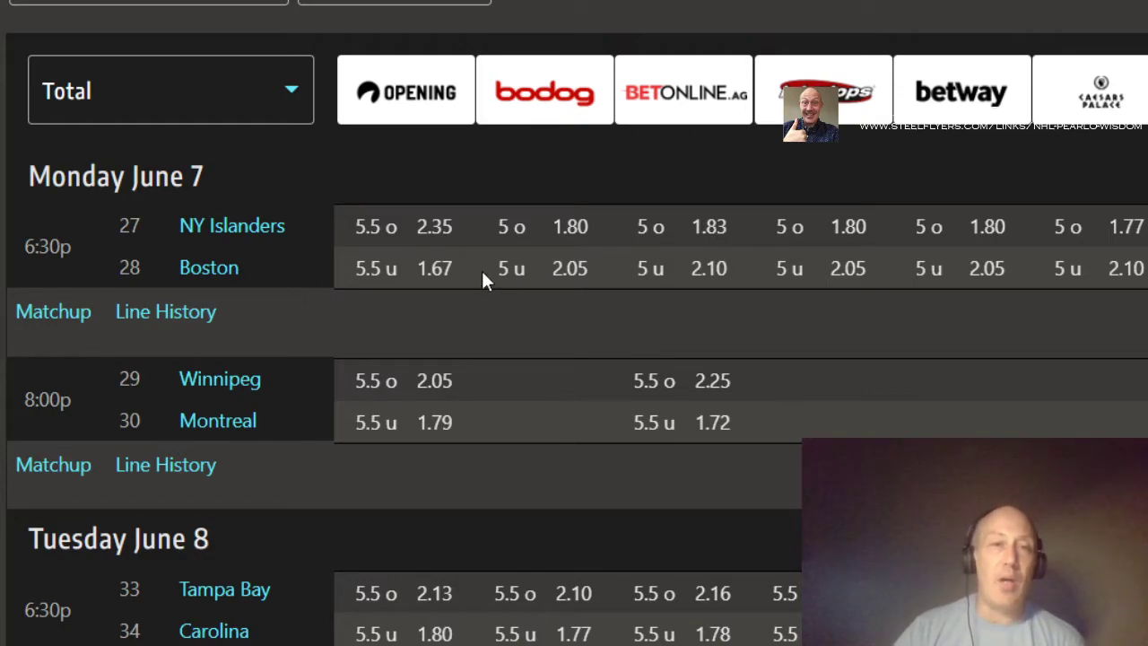
mouse_move(410, 167)
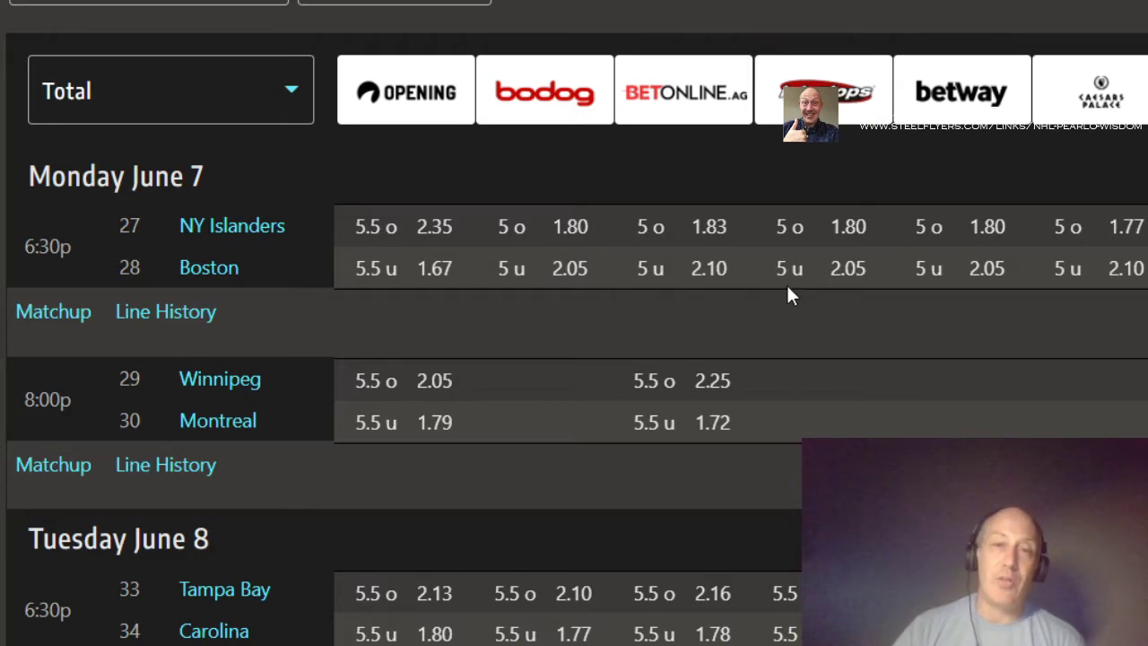
mouse_move(736, 292)
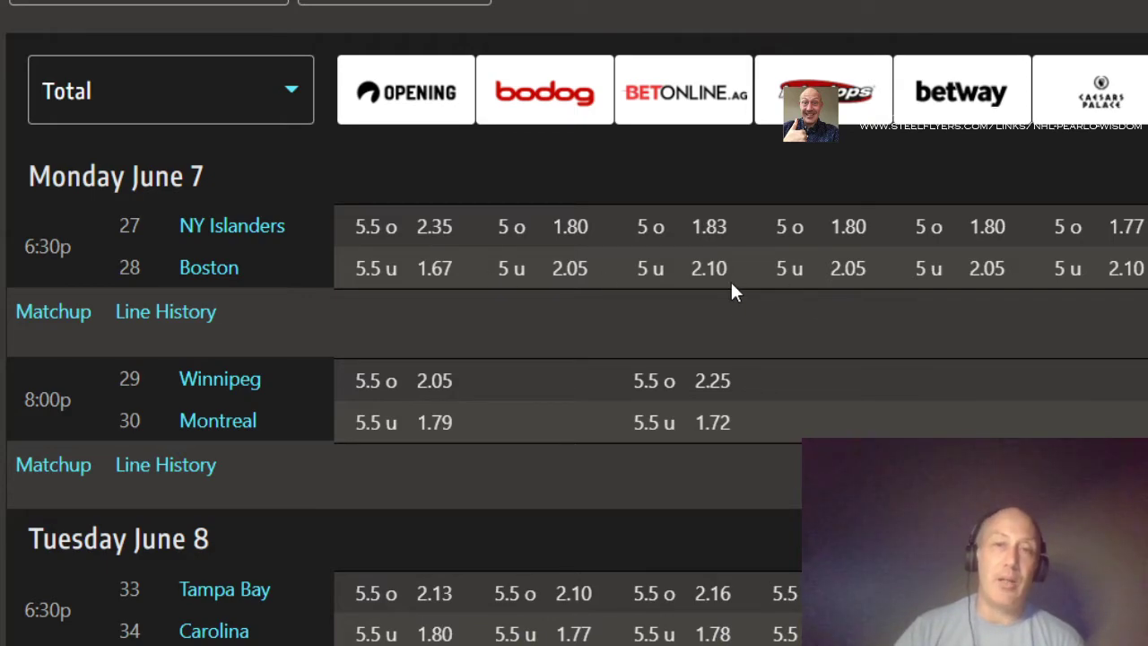
mouse_move(491, 287)
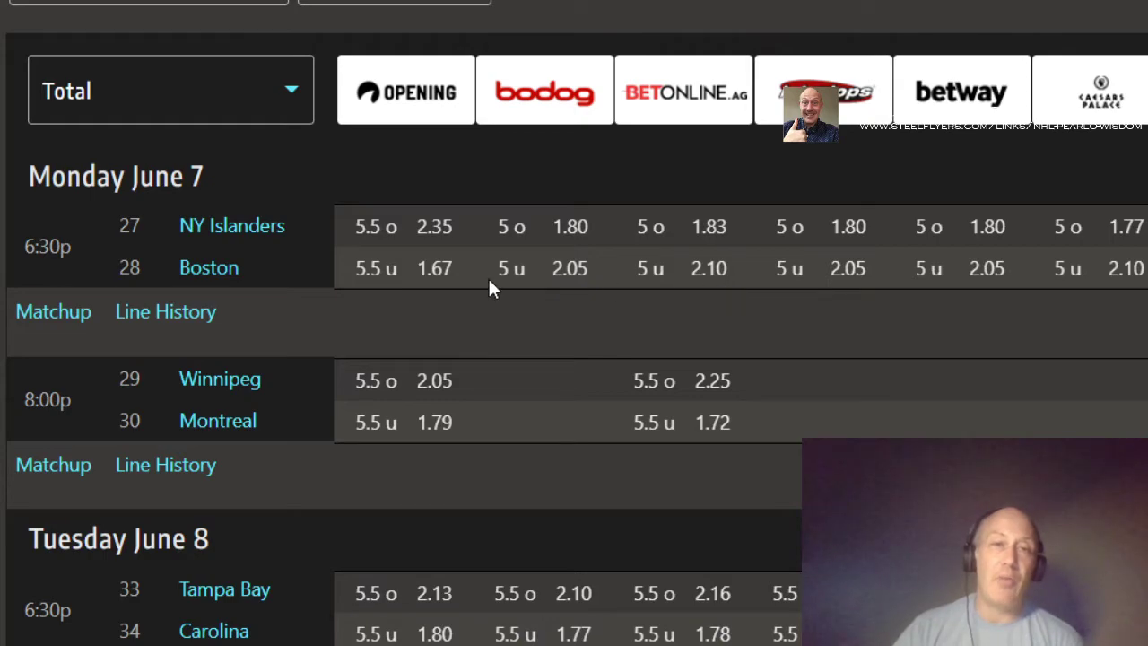
mouse_move(432, 298)
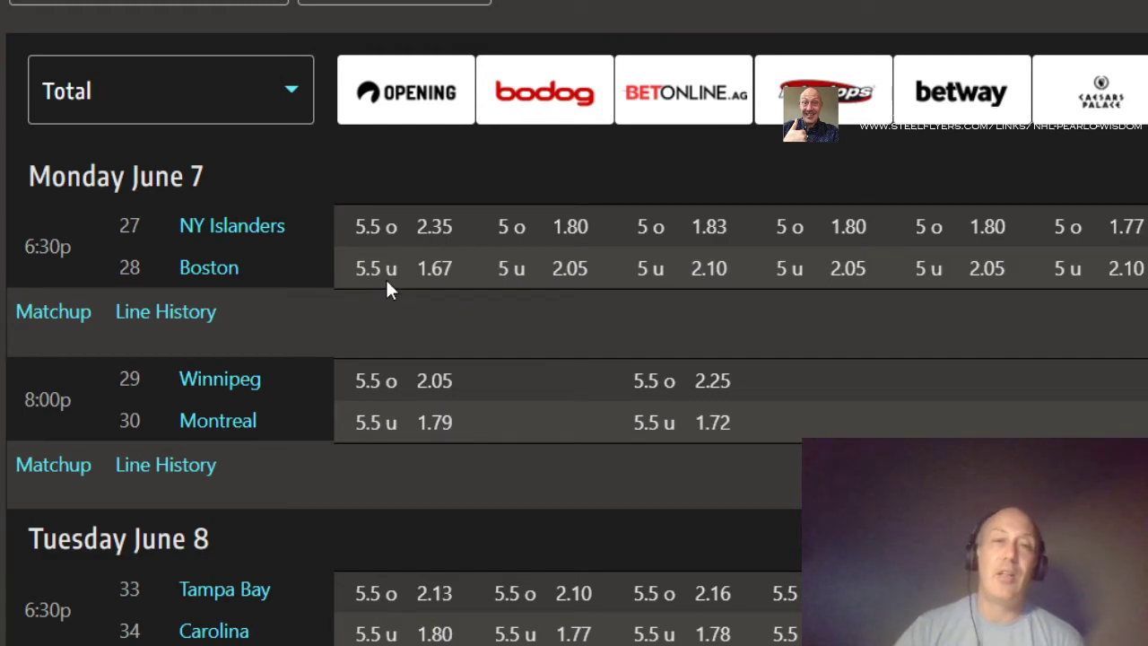
mouse_move(498, 301)
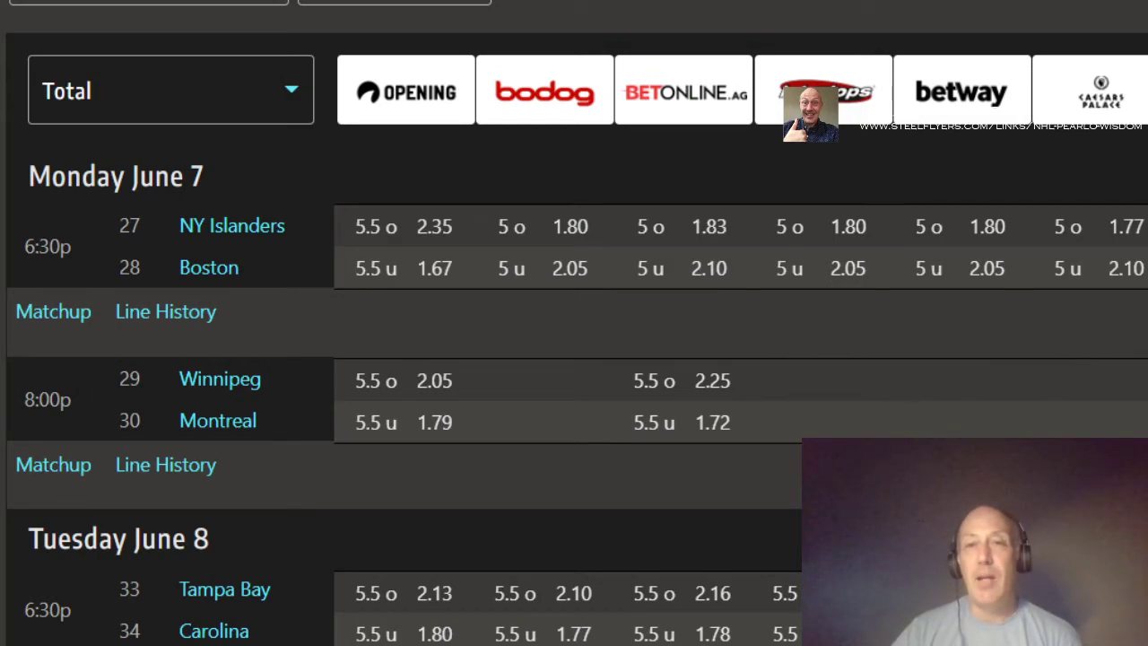
scroll("right", 3)
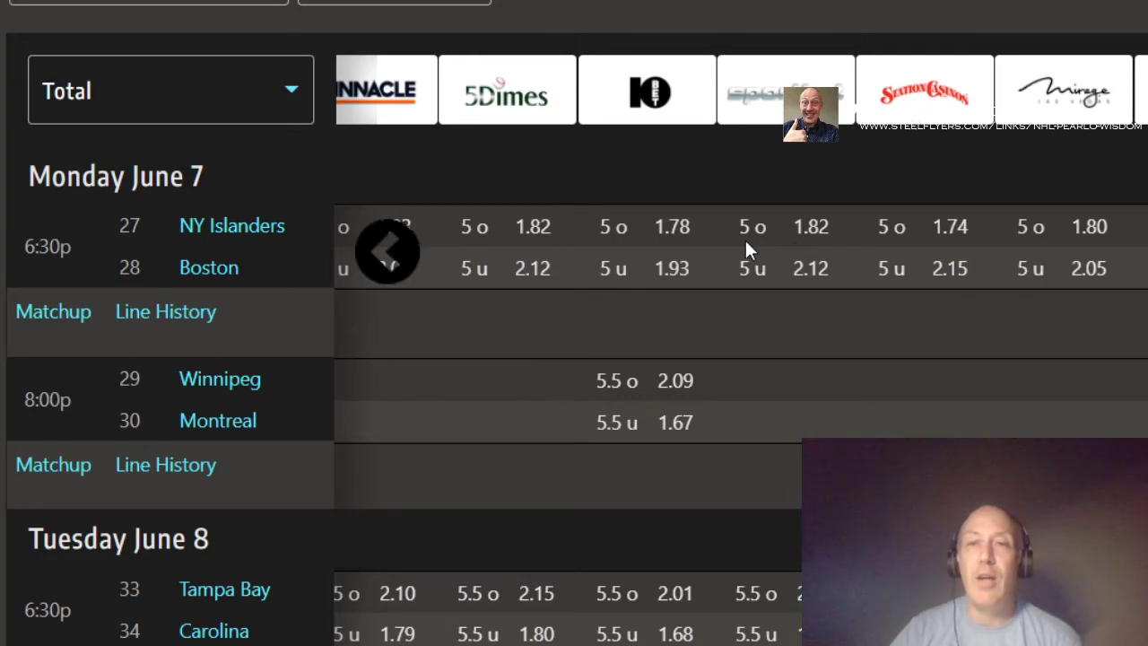
left_click(388, 251)
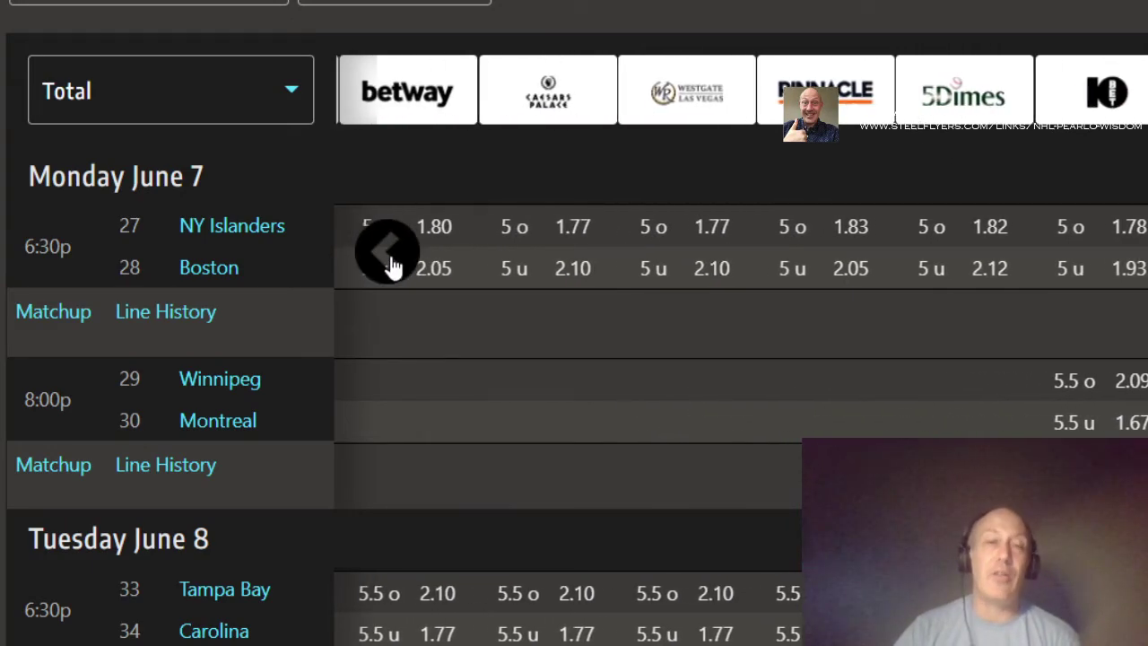
left_click(387, 249)
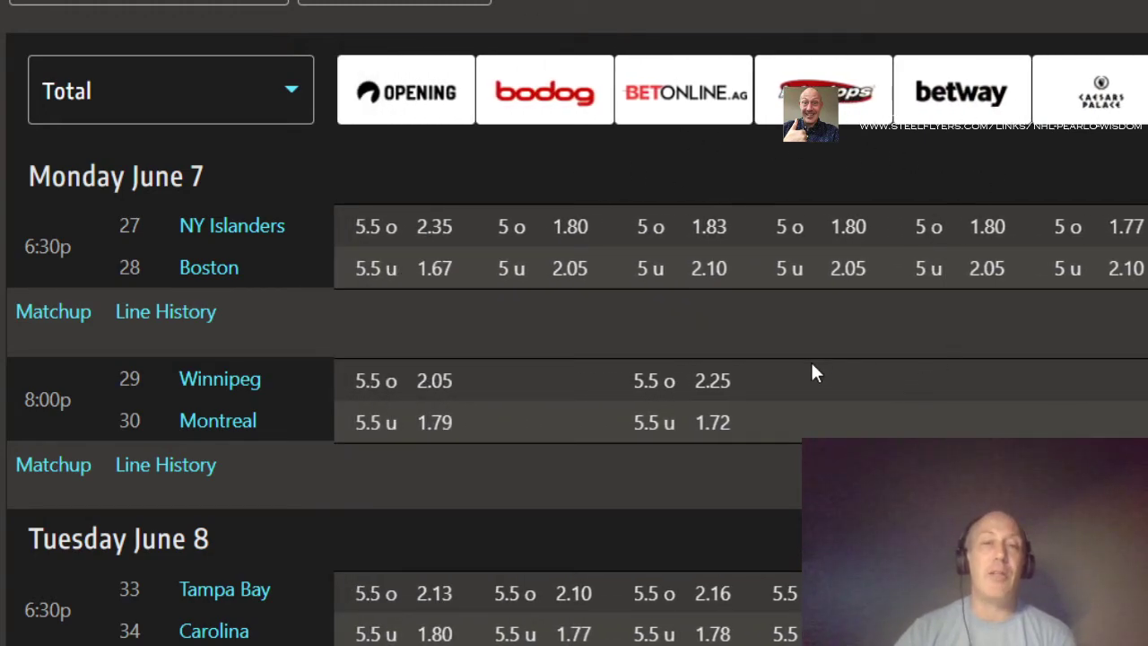
mouse_move(936, 310)
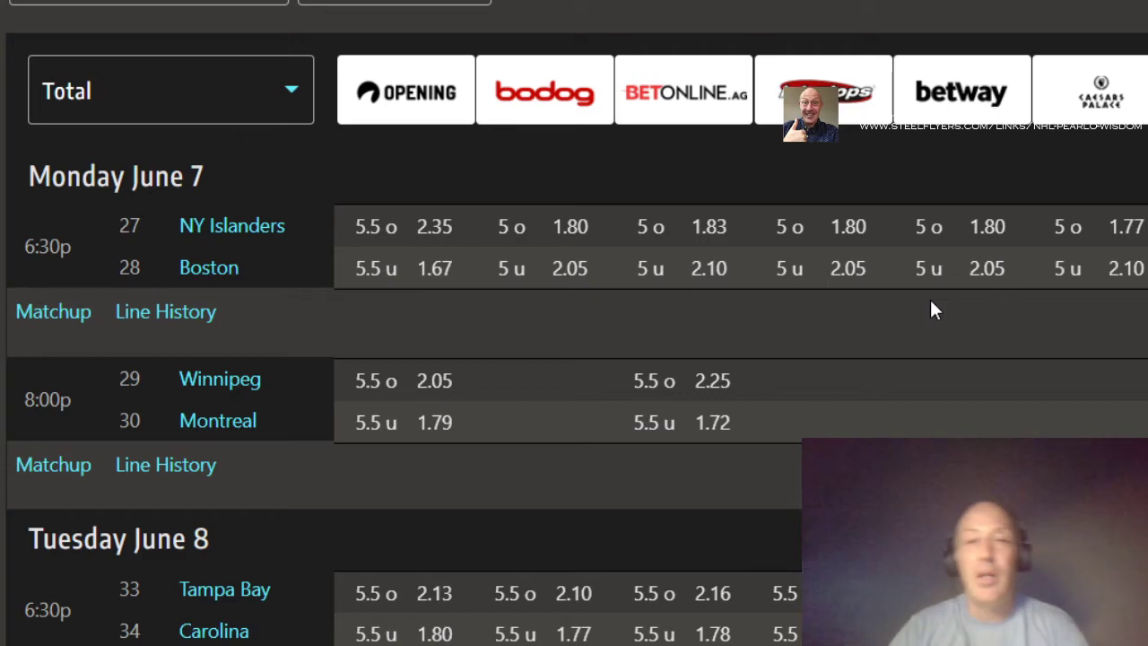
mouse_move(538, 324)
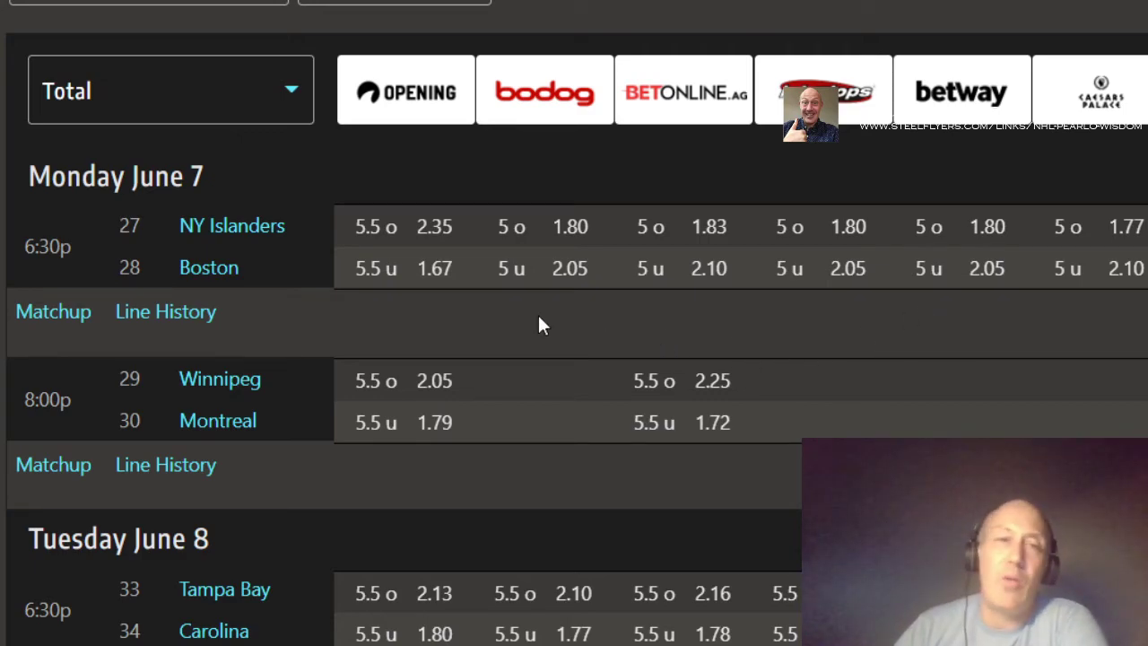
mouse_move(323, 276)
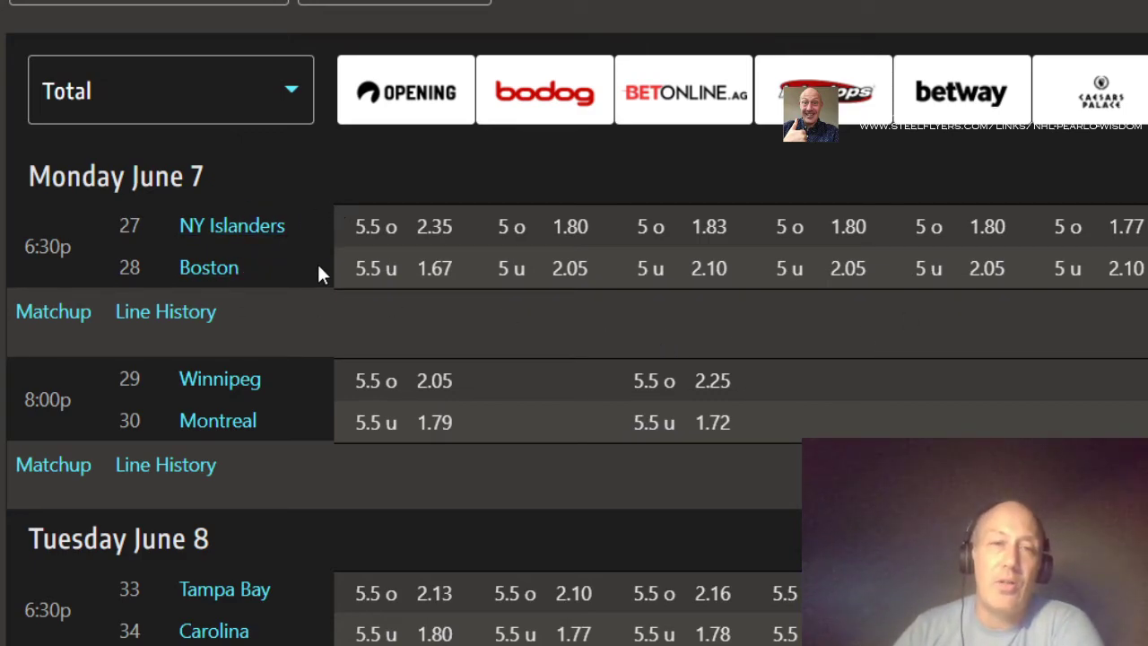
mouse_move(339, 133)
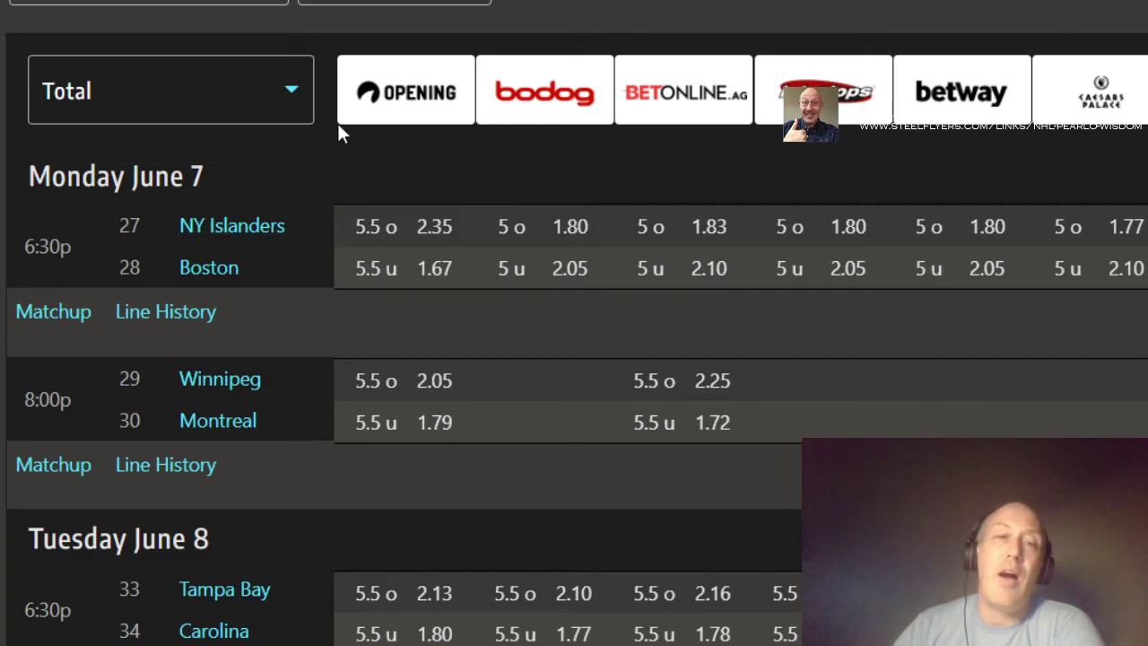
scroll("down", 3)
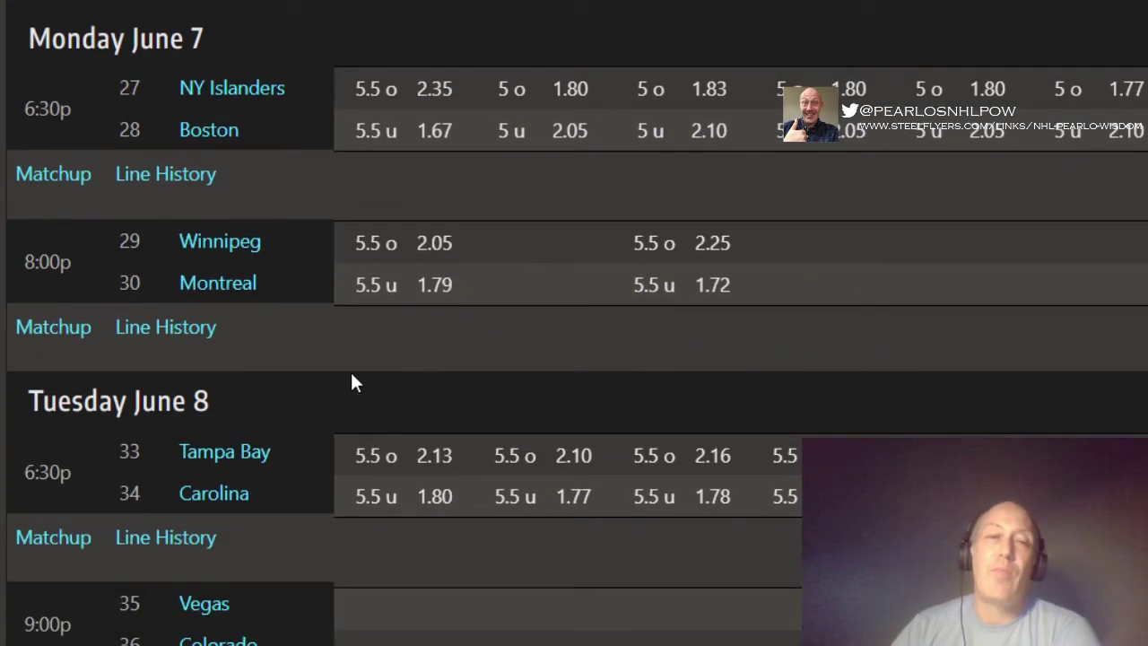
mouse_move(347, 339)
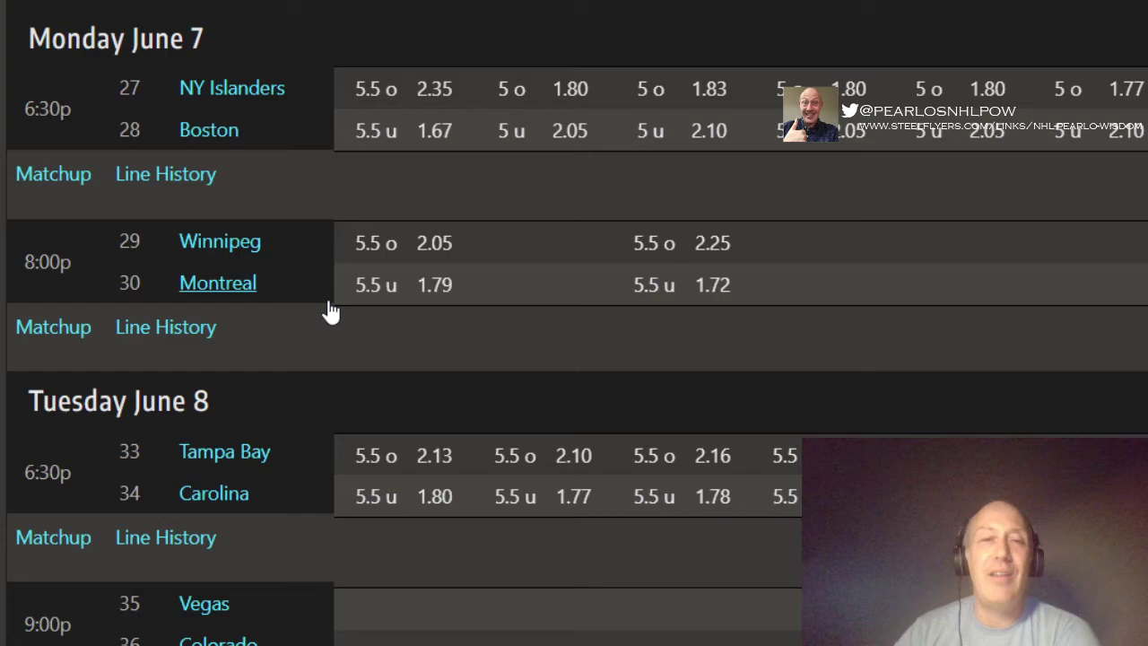
mouse_move(364, 246)
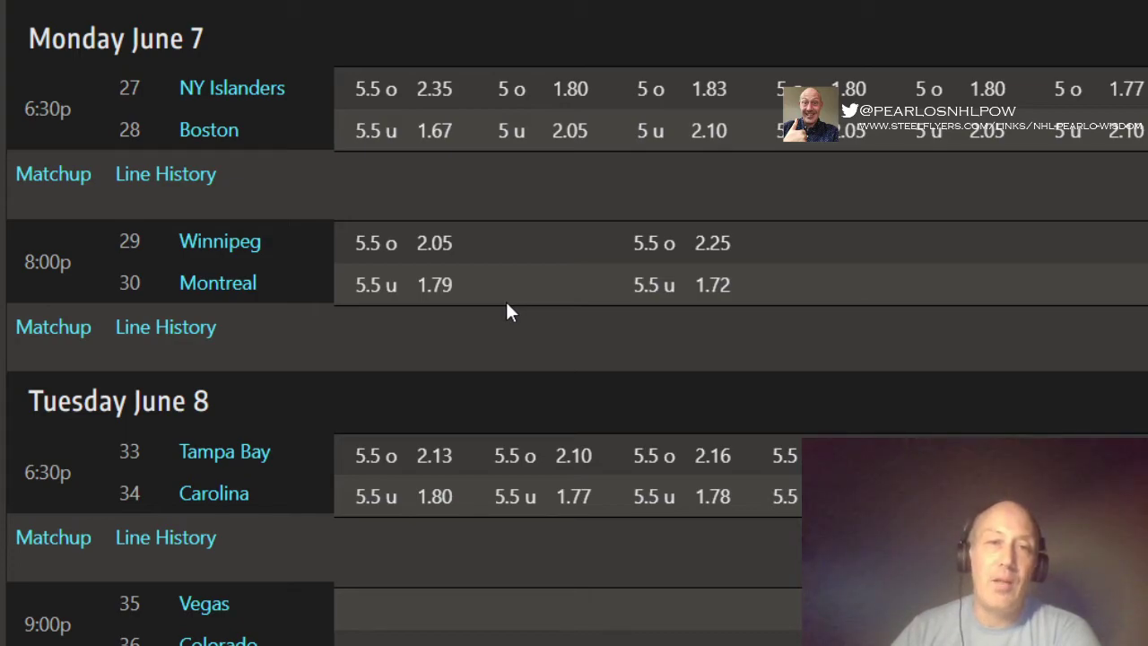
mouse_move(446, 319)
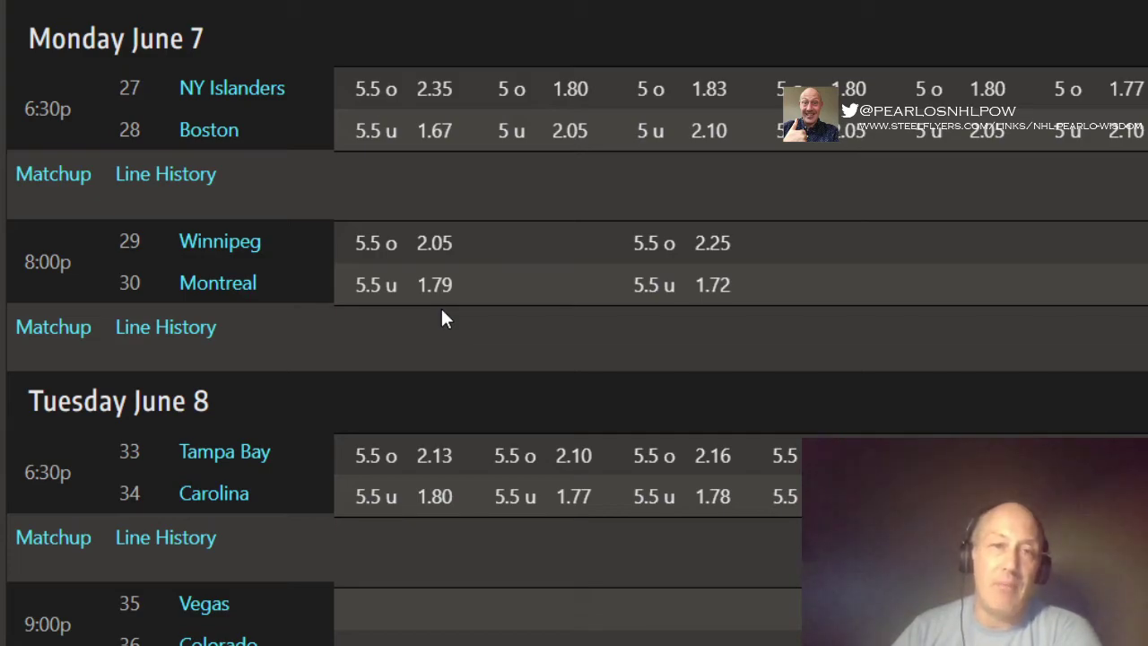
mouse_move(756, 327)
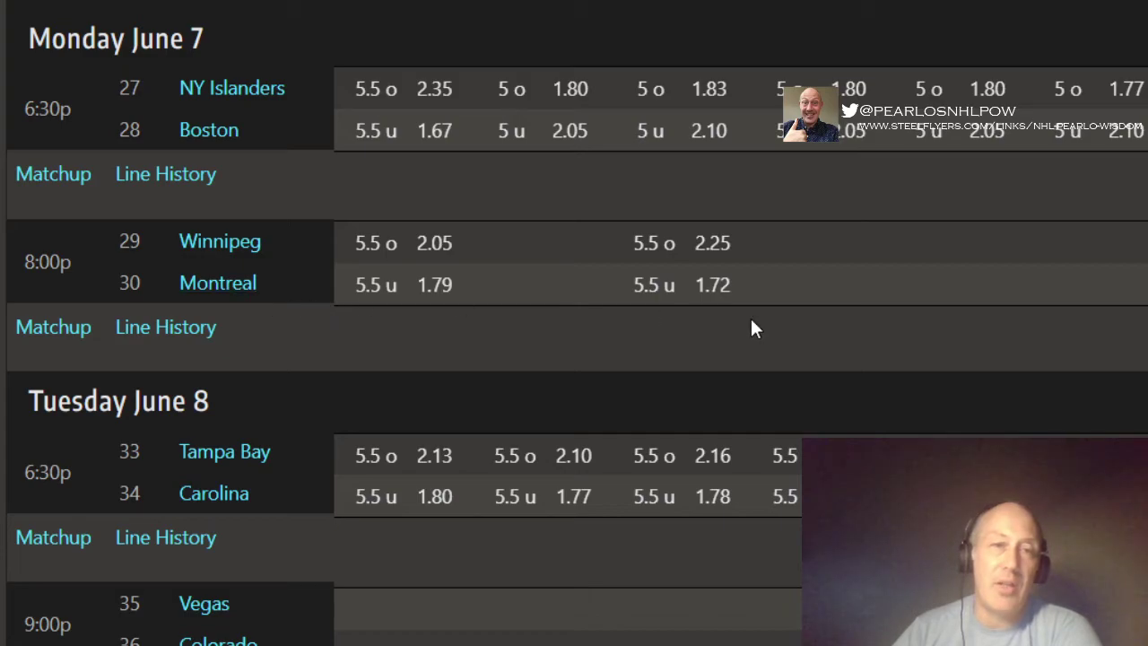
mouse_move(858, 276)
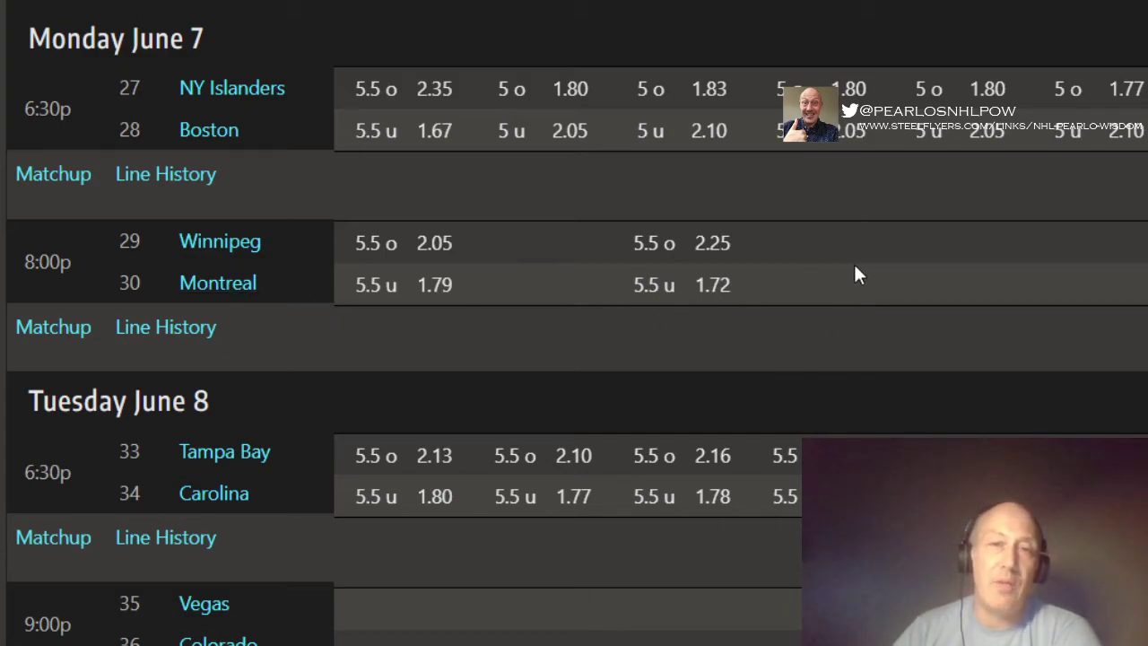
mouse_move(789, 287)
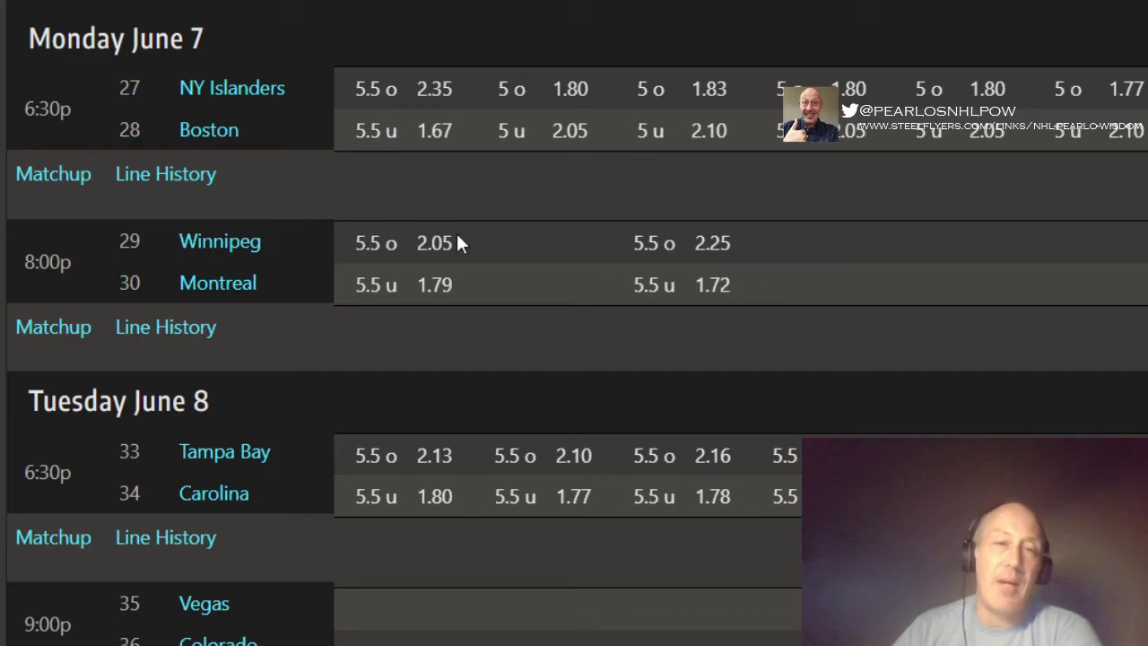
mouse_move(552, 245)
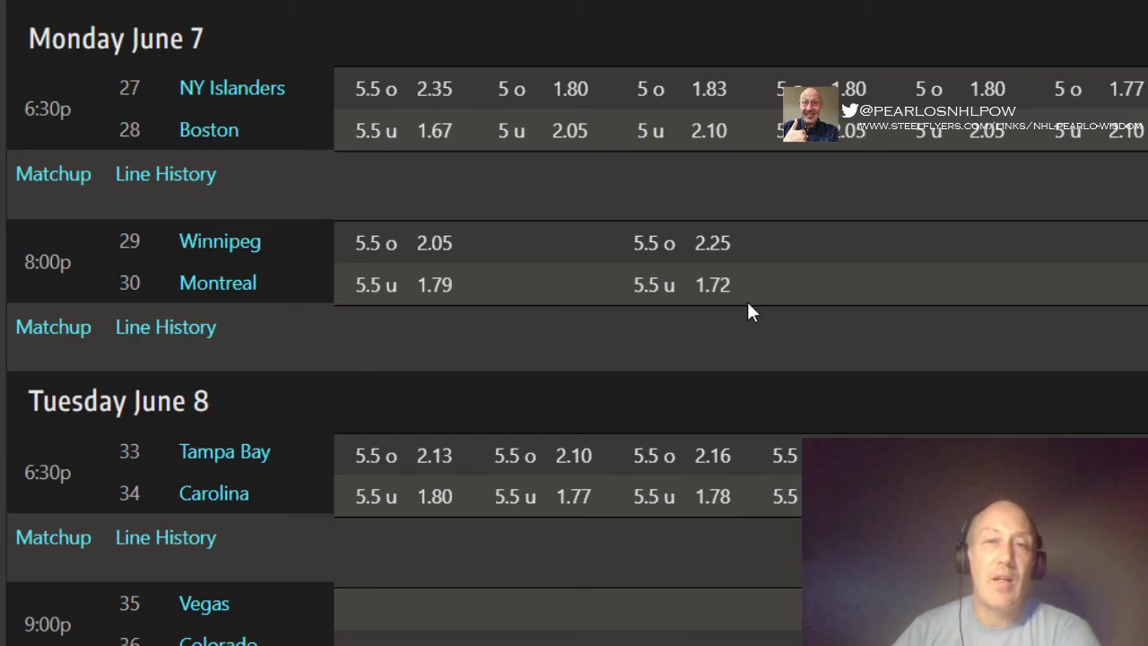
mouse_move(547, 314)
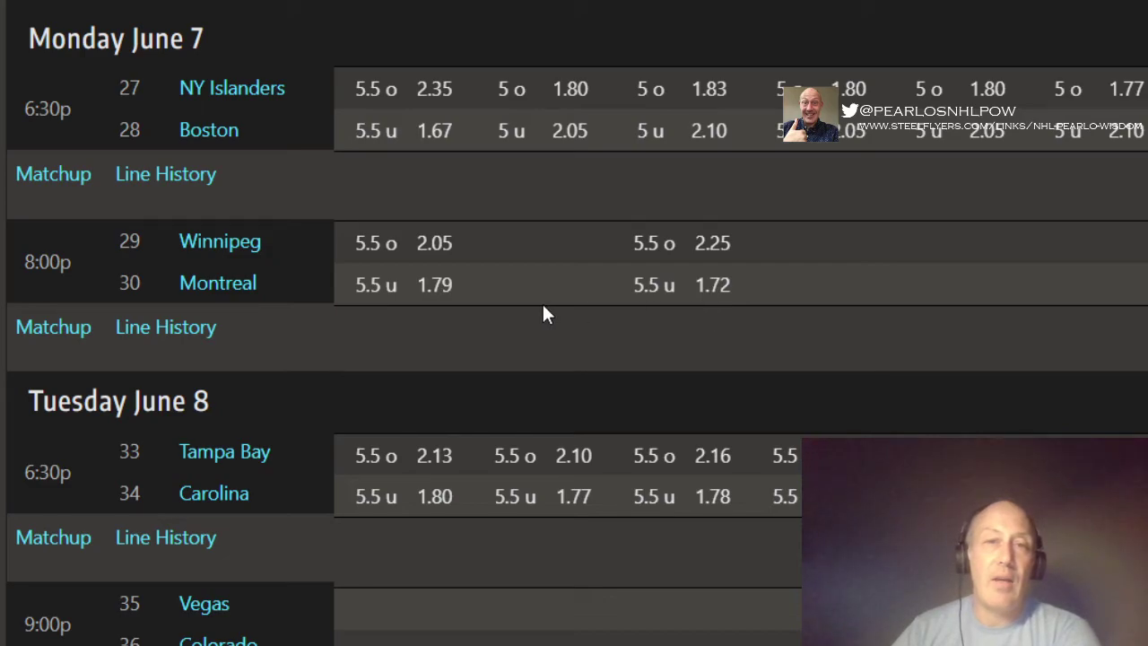